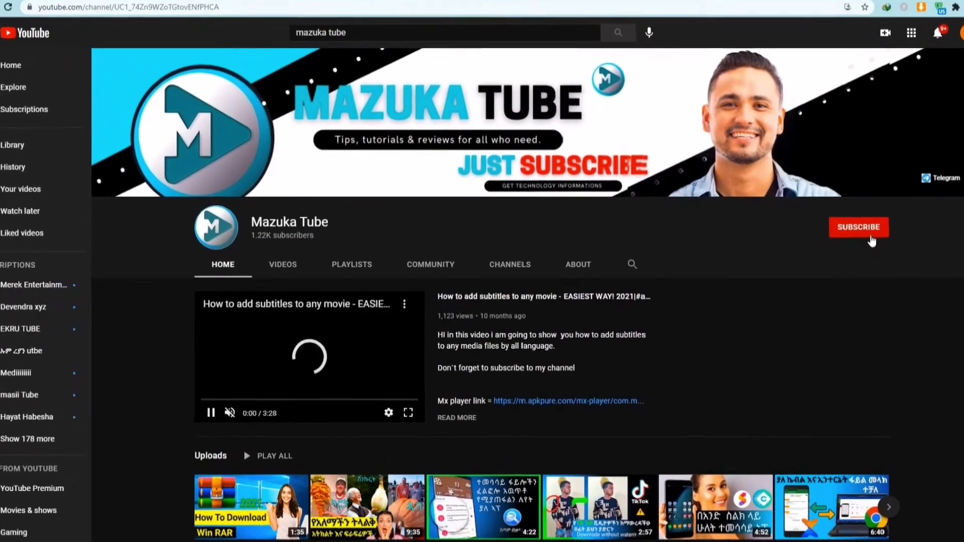
Leave the Mazuka Tube channel page and return focus to the Windows desktop
click(858, 227)
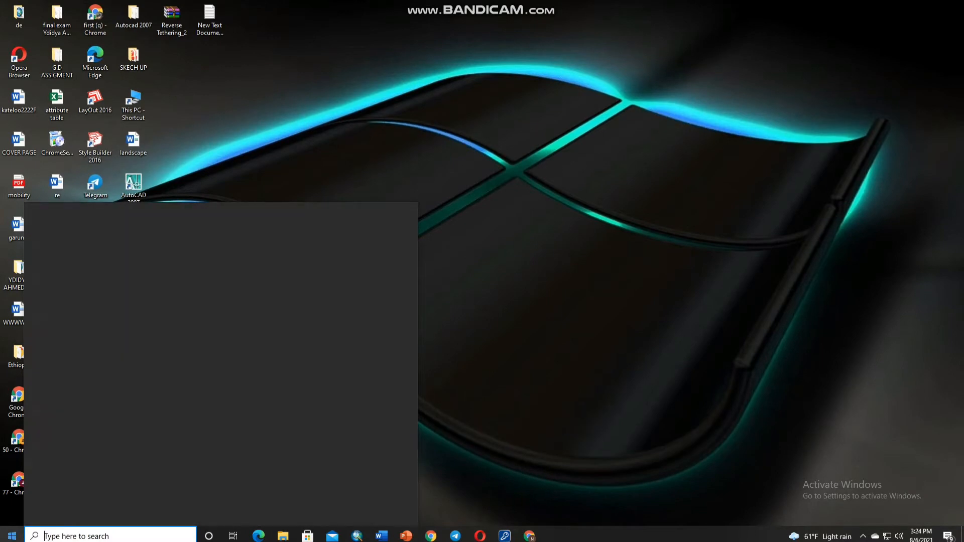
Search 'def' to reach Windows Security and review the virus & threat protection settings
text(def)
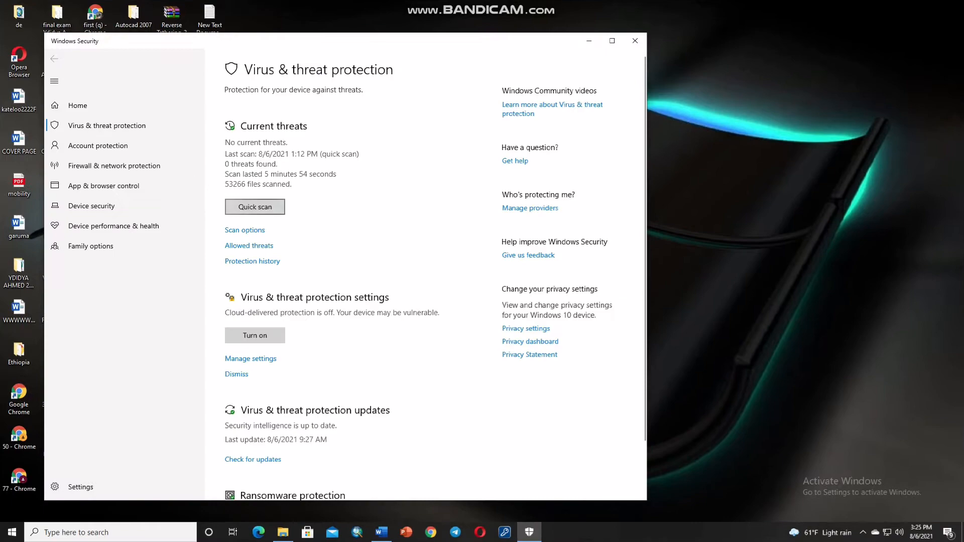
click(250, 358)
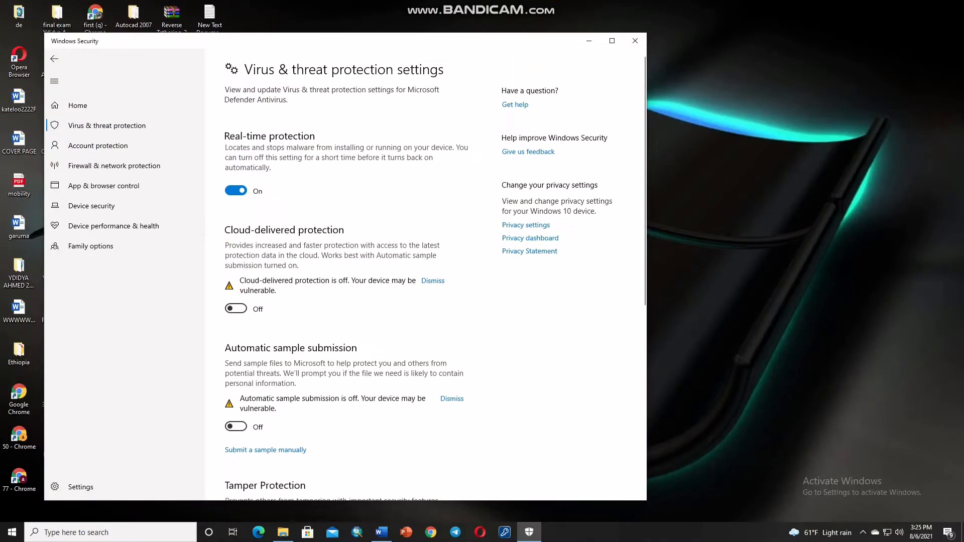
scroll(down, 3)
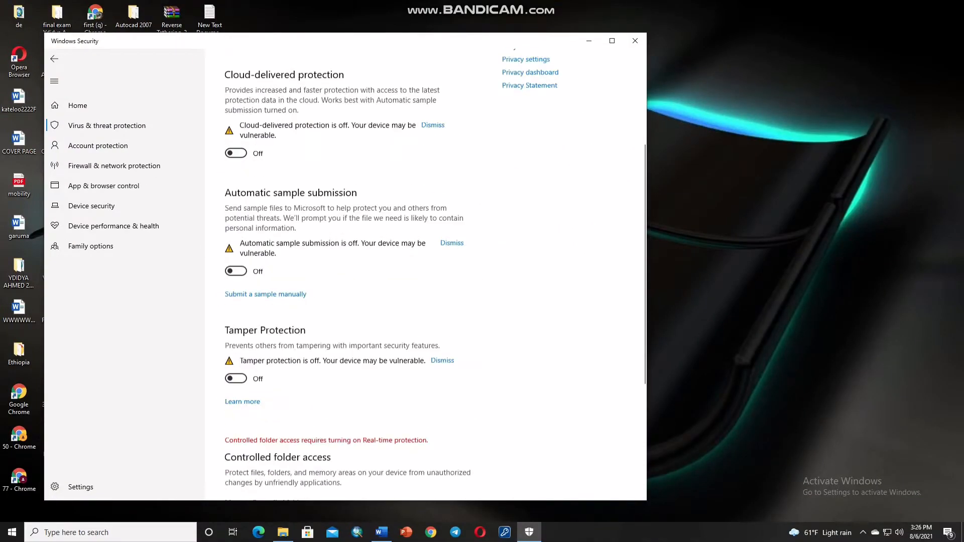
scroll(down, 3)
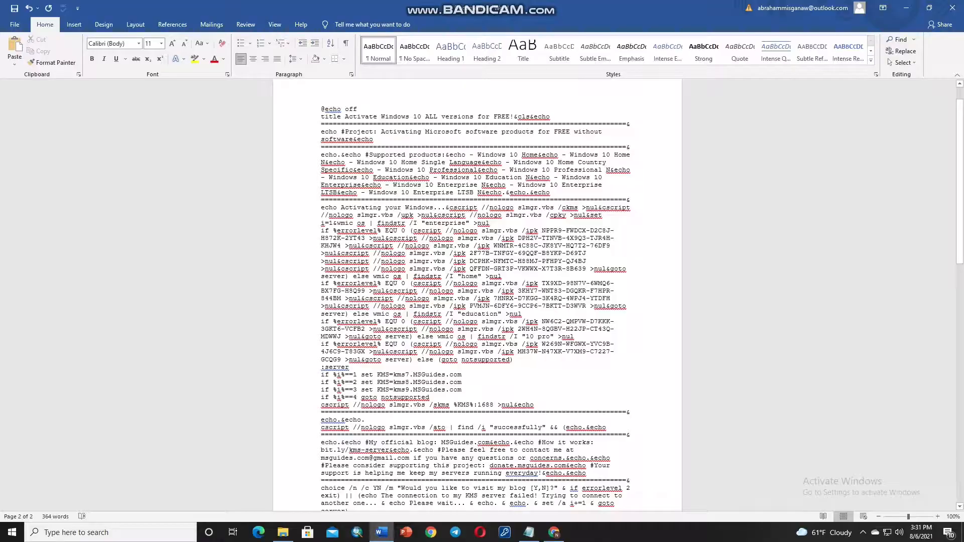
Scroll through the Word document holding the Windows 10 activation batch script
scroll(down, 3)
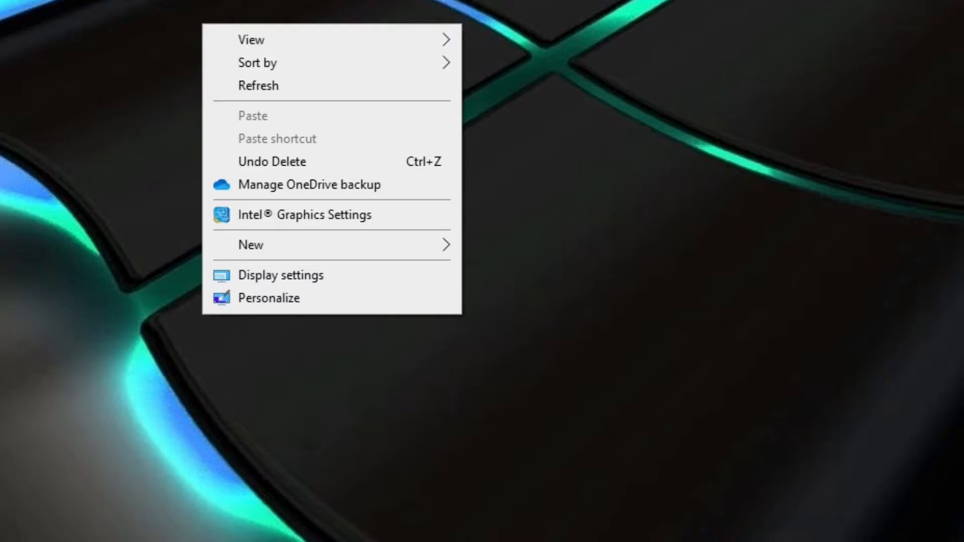
Create a new text document, paste the activation script, and save it as 1click.cmd on the Desktop
click(251, 245)
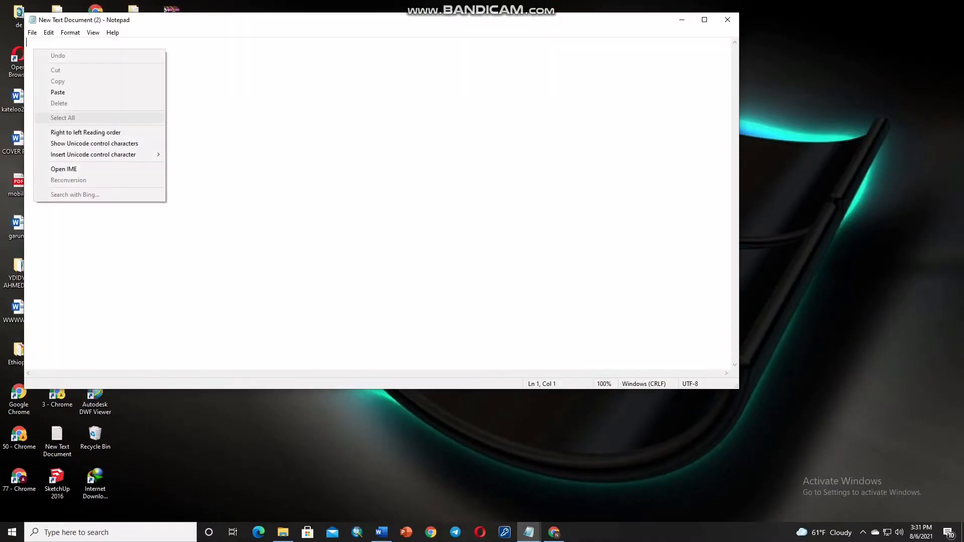
click(57, 93)
text(1click)
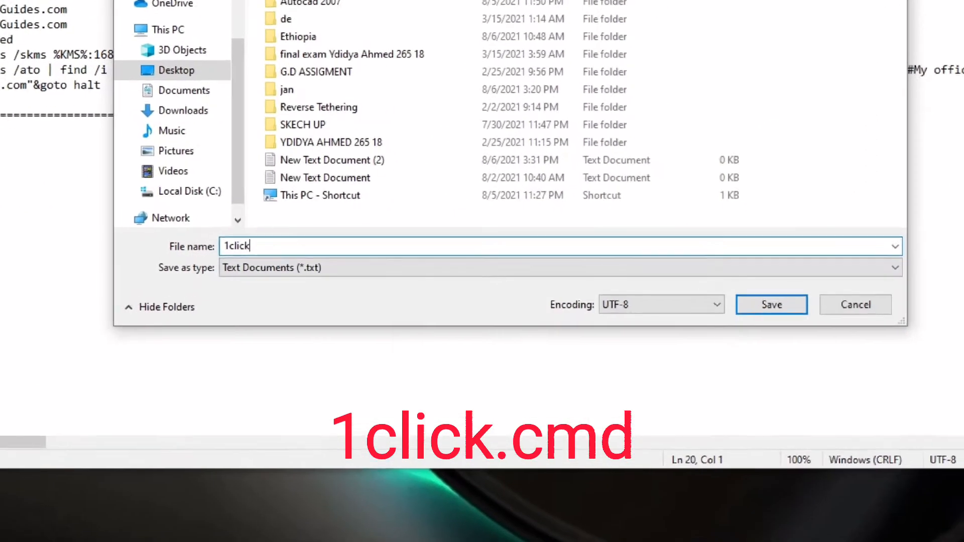
click(771, 304)
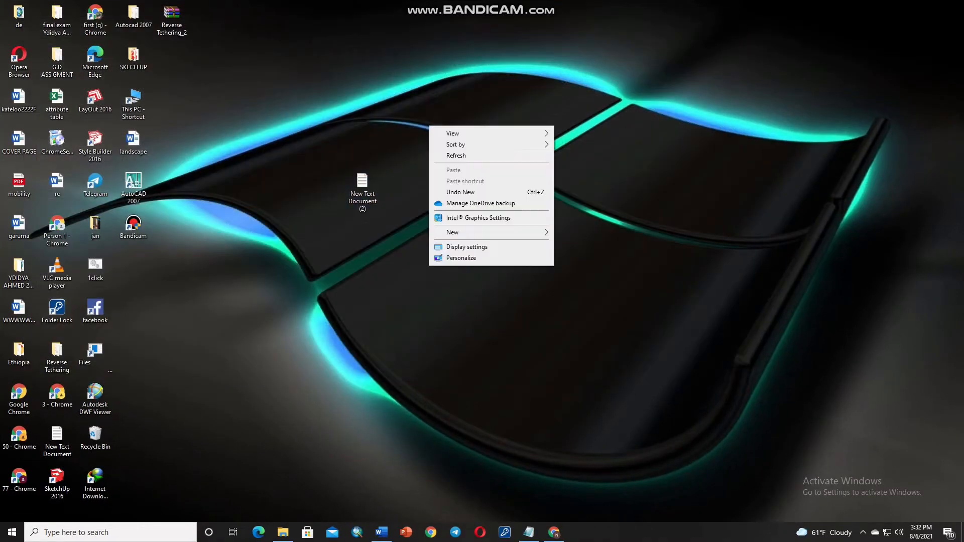
Move the 1click script to the desktop centre and run it as administrator
click(94, 269)
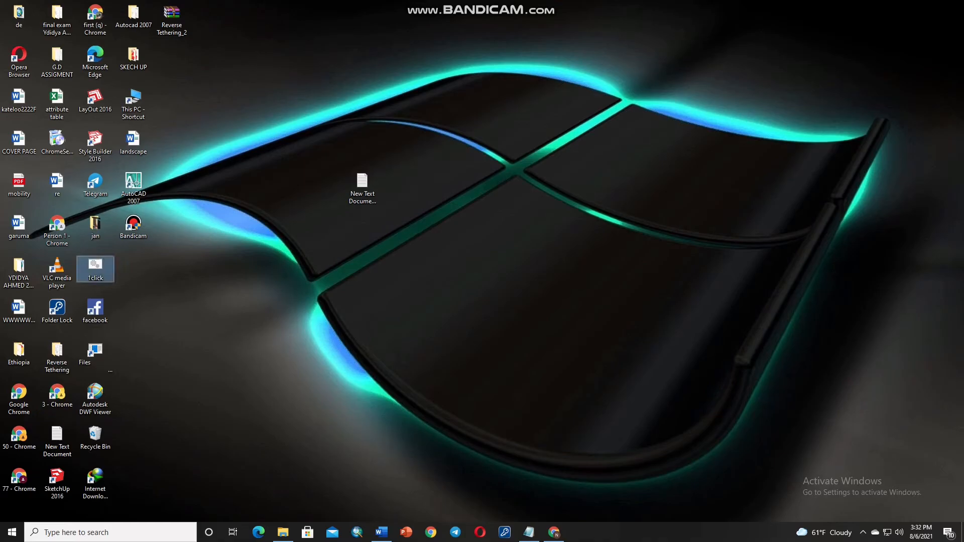
drag(96, 269, 552, 269)
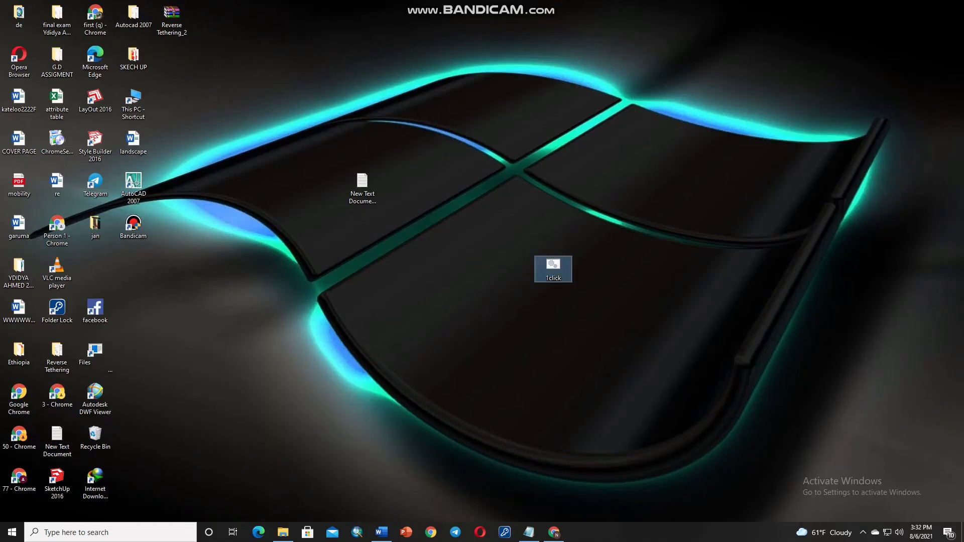
double_click(552, 269)
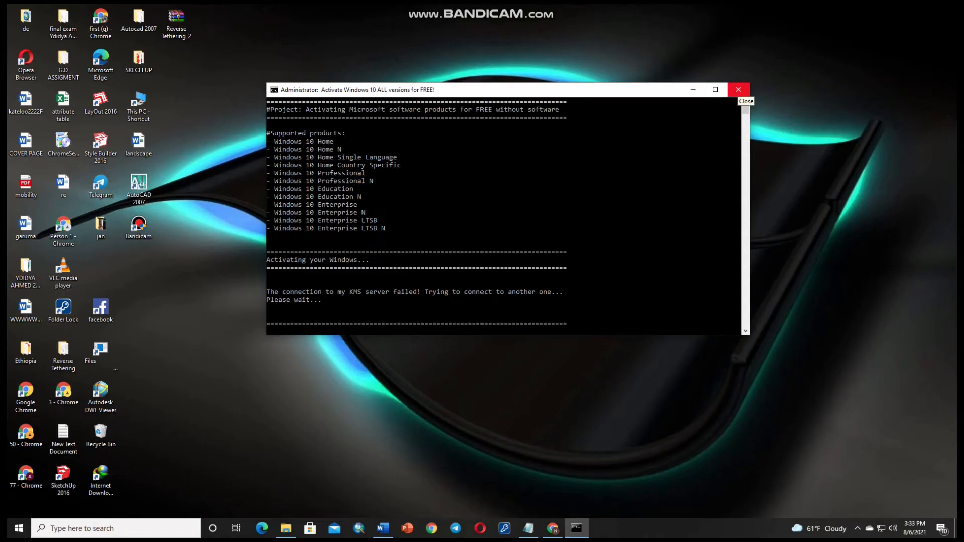
Close the KMS activation console window and refresh the desktop
click(738, 90)
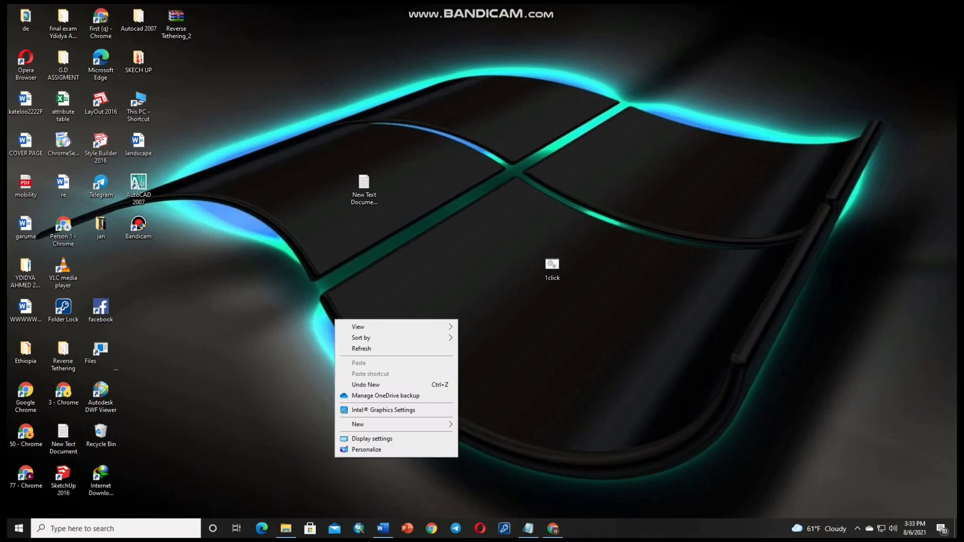
click(361, 348)
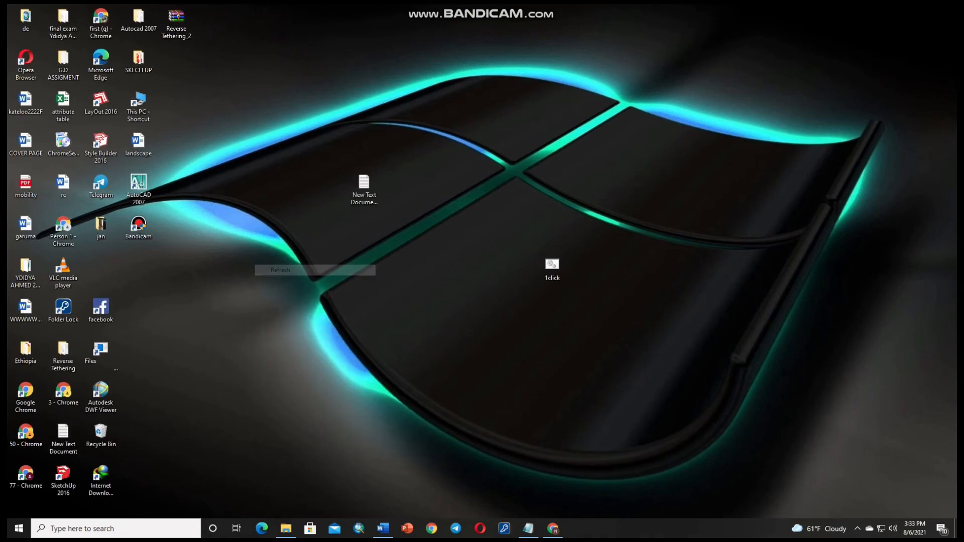